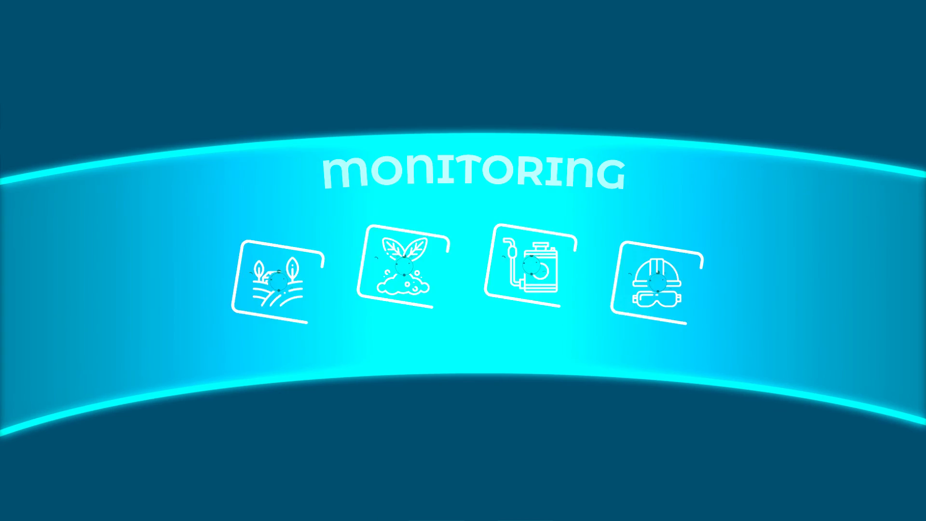
Tap the sprayer tank tile in the Monitoring scene so it glows green.
left_click(530, 270)
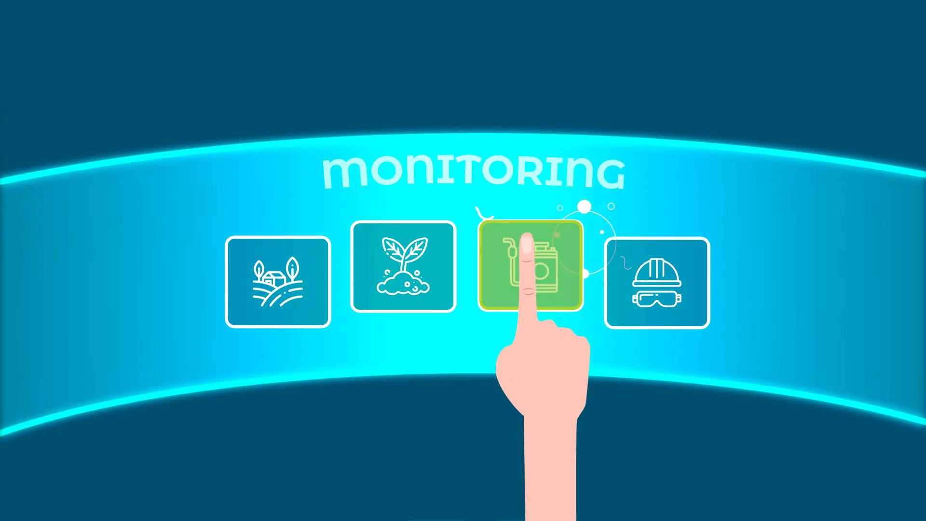